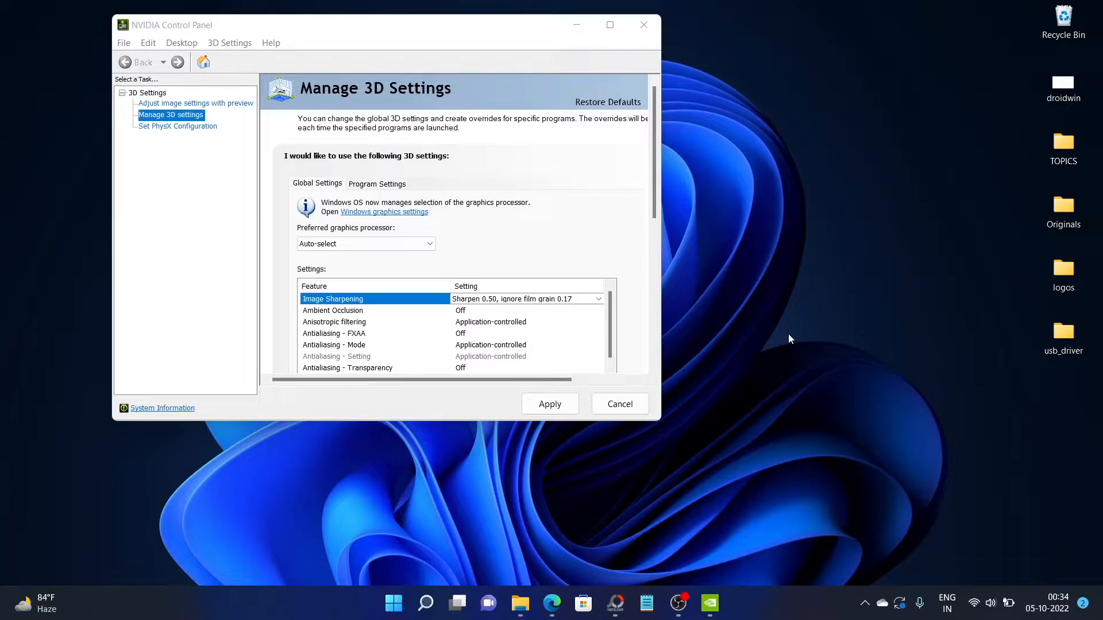
pyautogui.moveTo(562, 261)
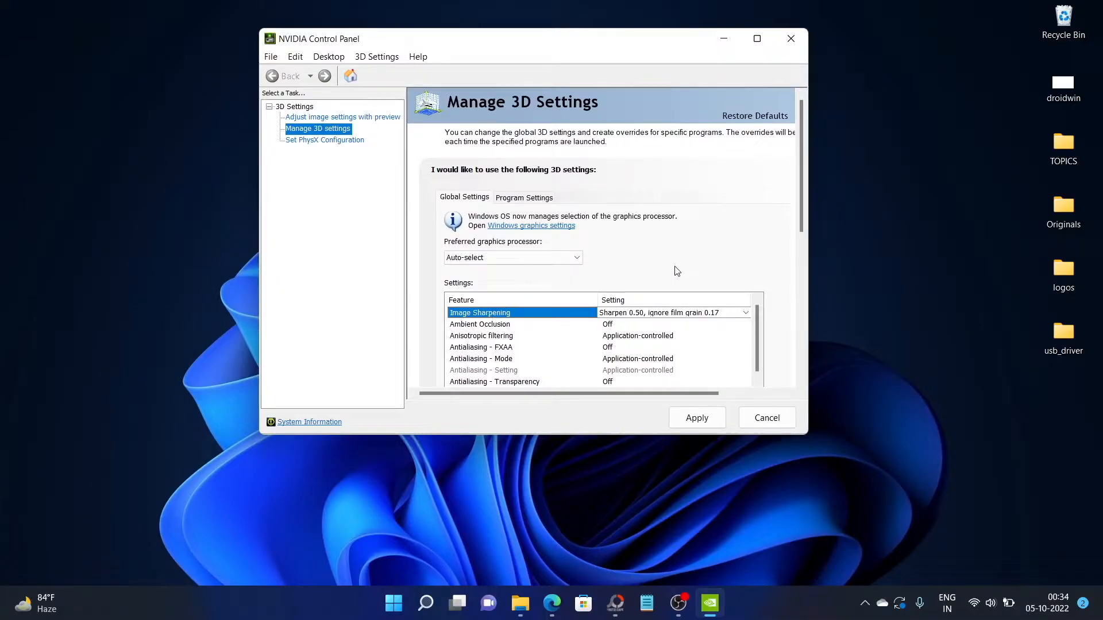
pyautogui.moveTo(691, 311)
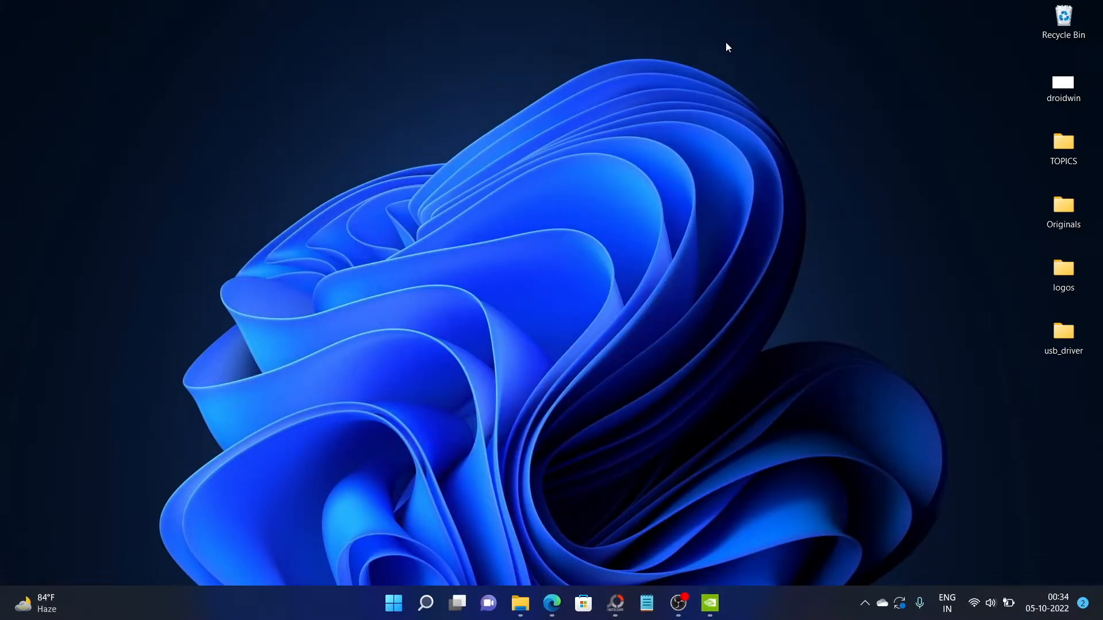
pyautogui.moveTo(744, 356)
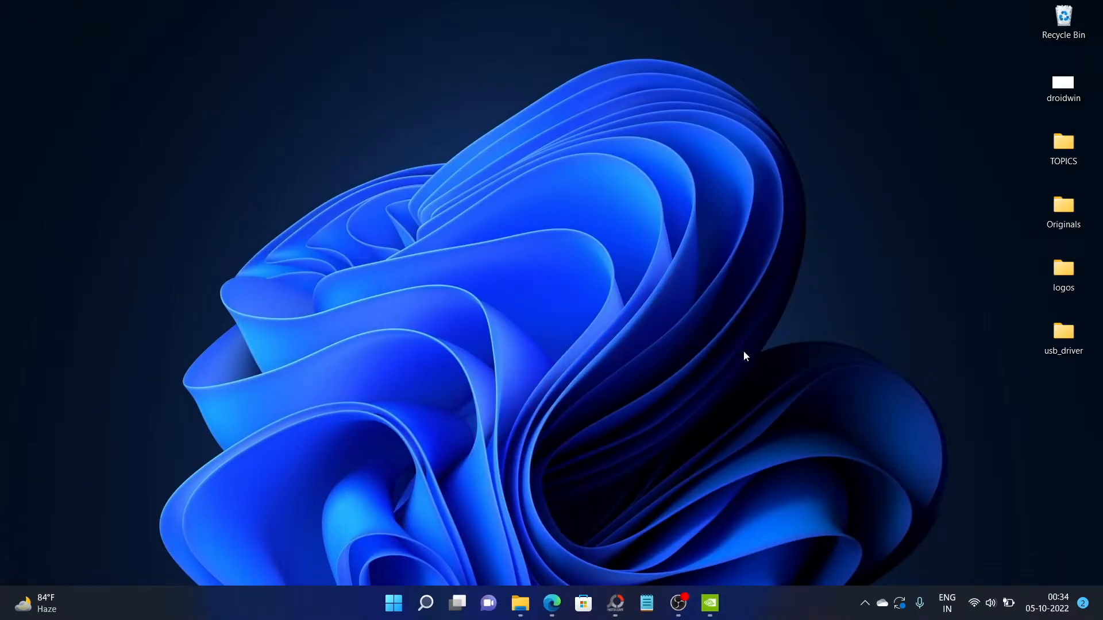
pyautogui.moveTo(566, 574)
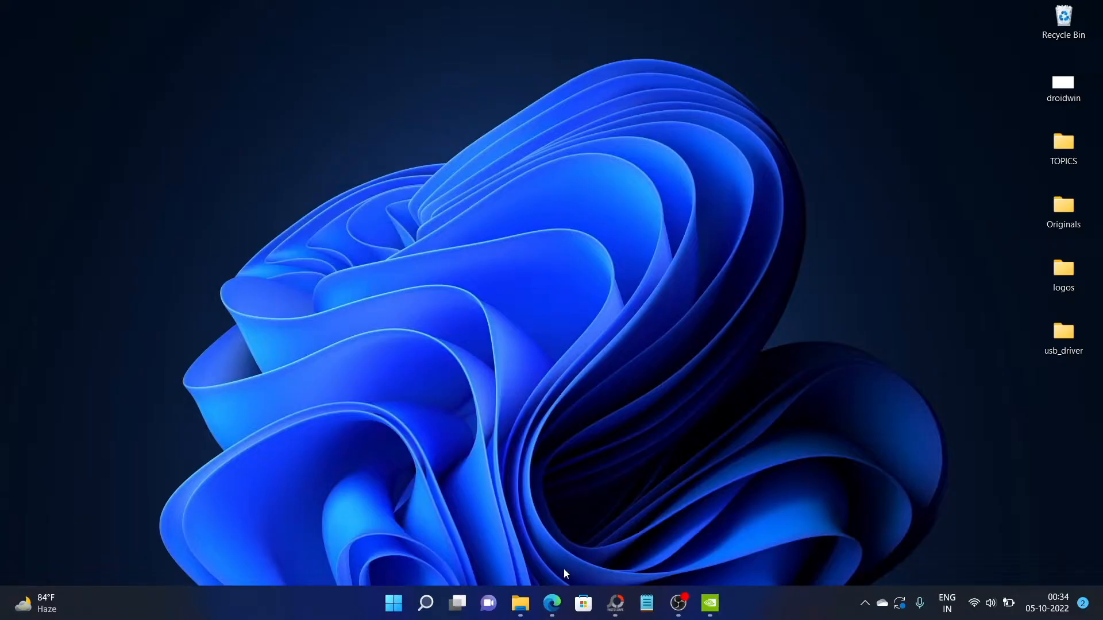
# - Restore the Edge window showing the droidwin Image Sharpening article from the taskbar
pyautogui.click(552, 603)
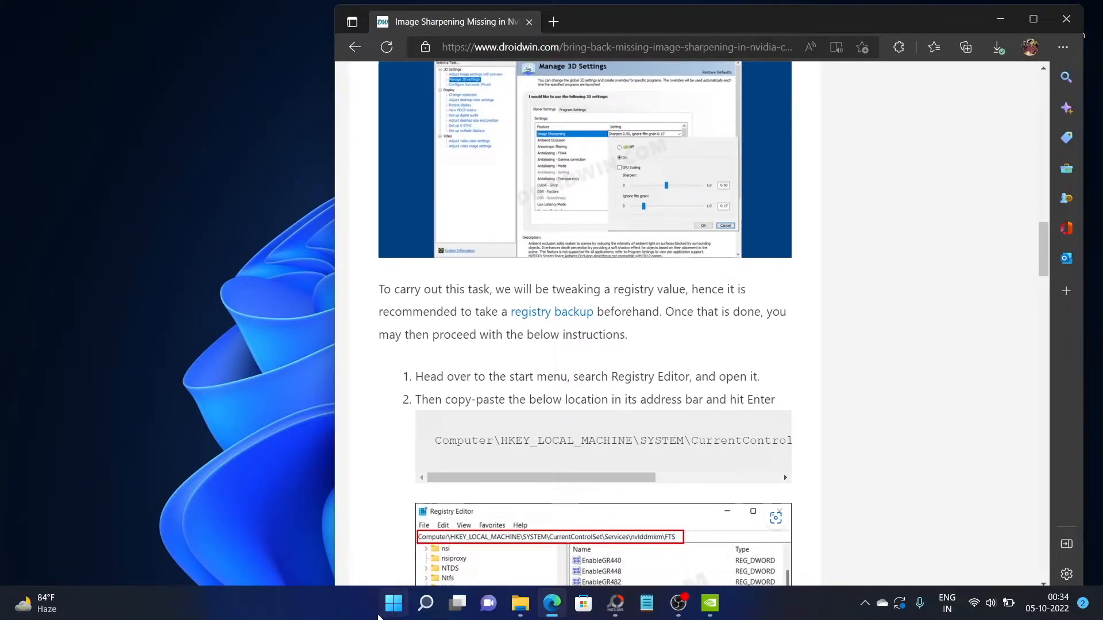
# - Search Start for 'regis' to launch Registry Editor
pyautogui.write('regis')
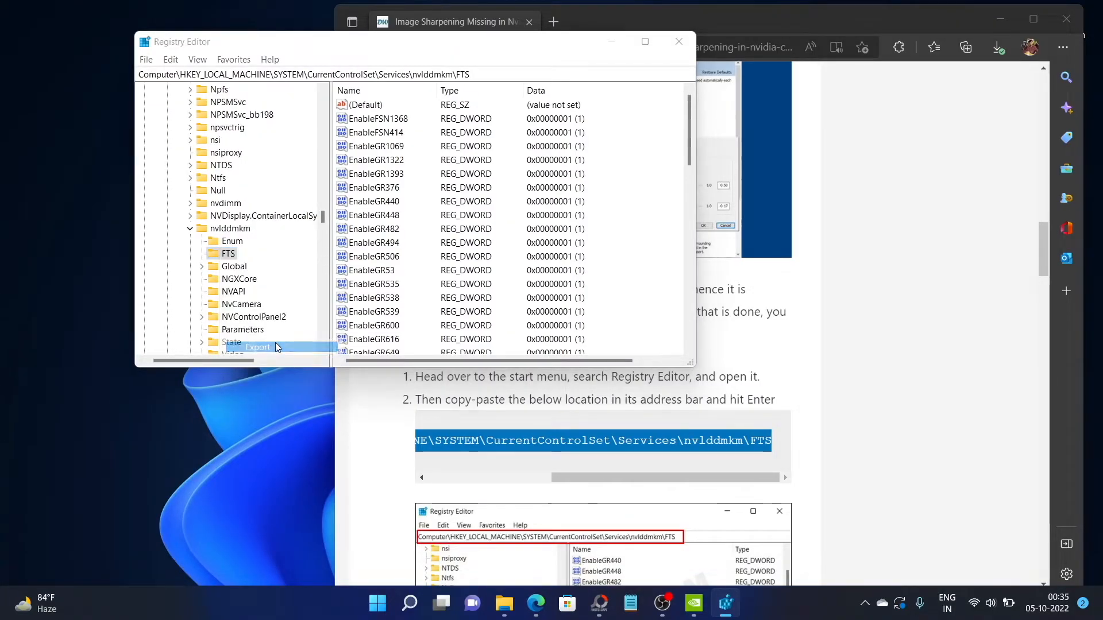
# - Export the nvlddmkm FTS key to the desktop as a backup file named fts
pyautogui.click(257, 347)
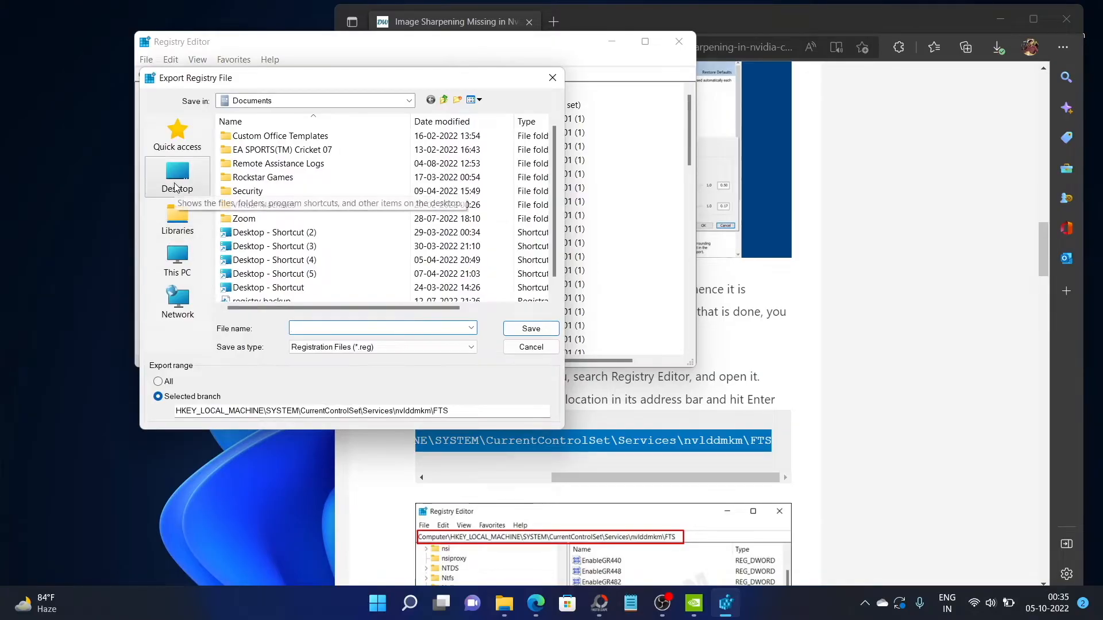
pyautogui.click(177, 177)
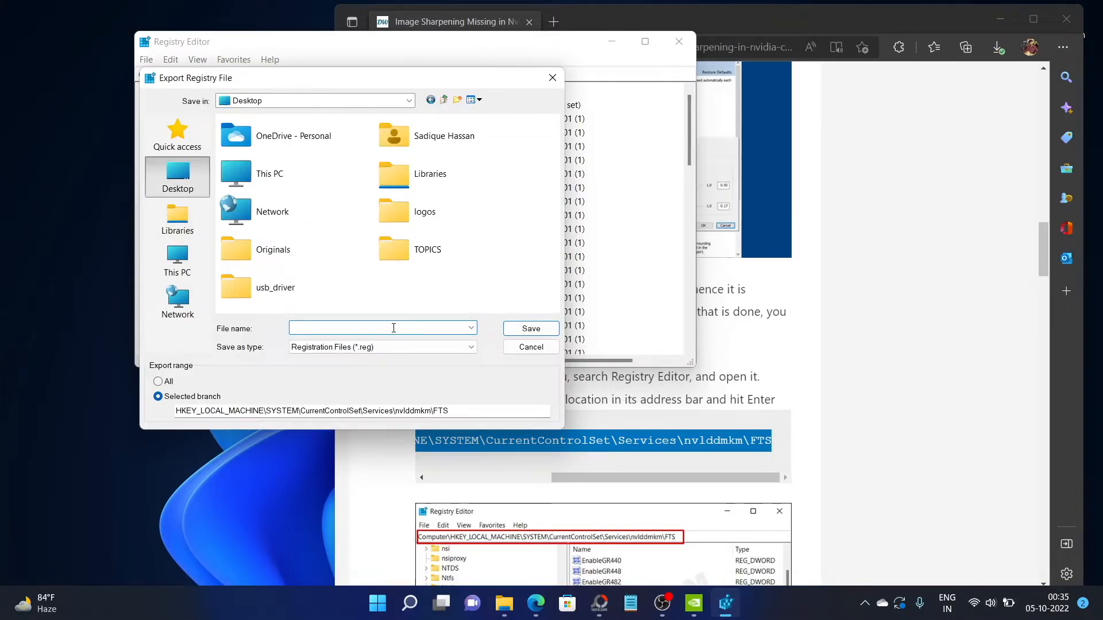
pyautogui.write('fts')
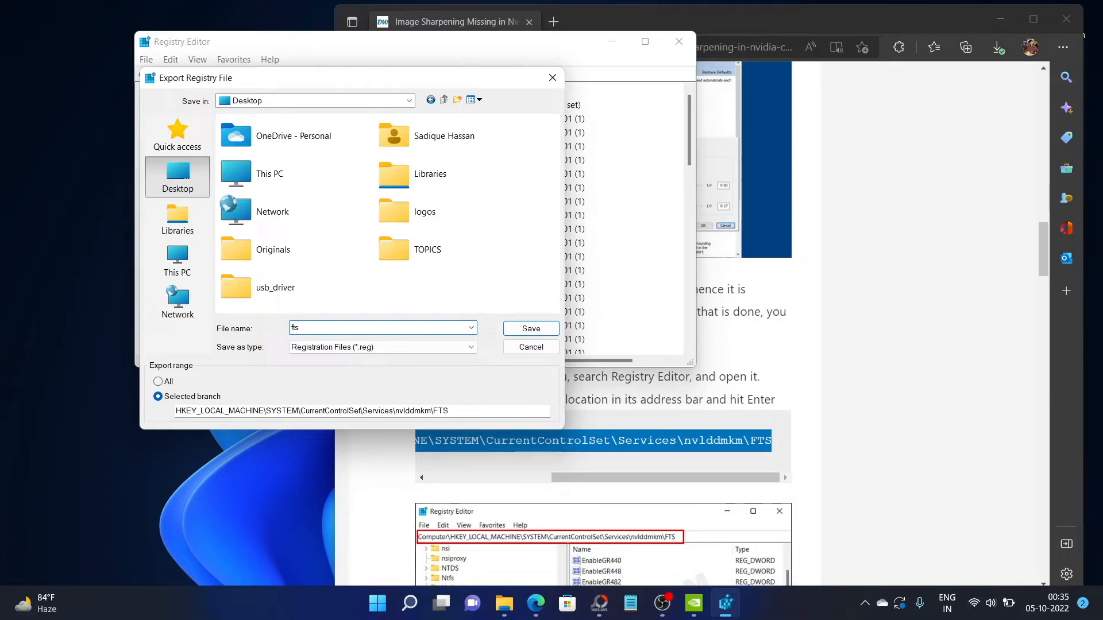
pyautogui.click(530, 328)
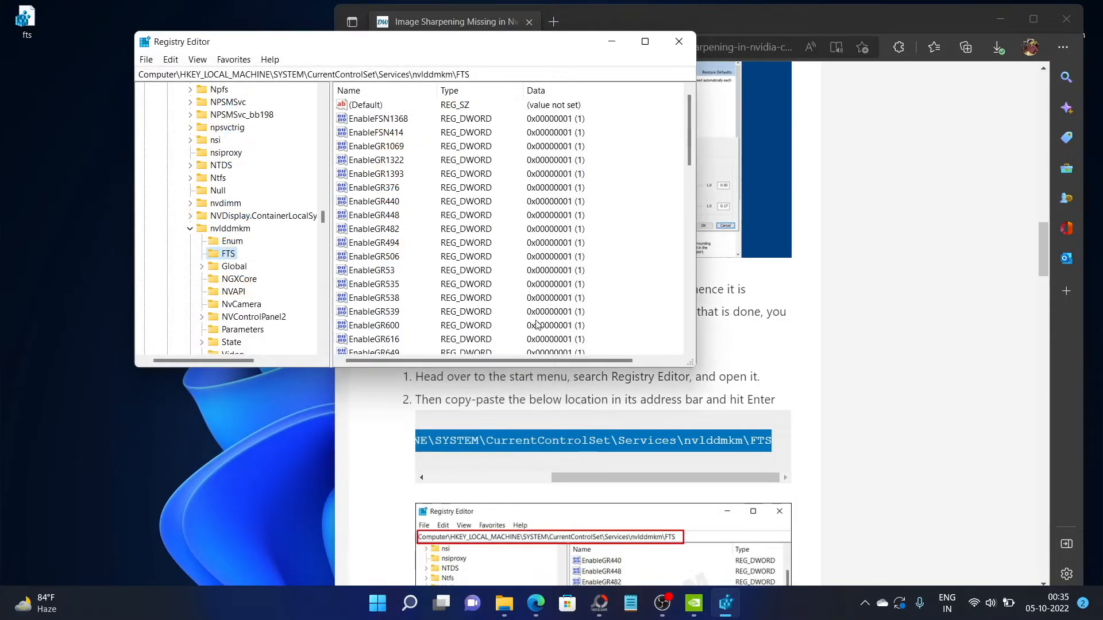
pyautogui.moveTo(26, 21)
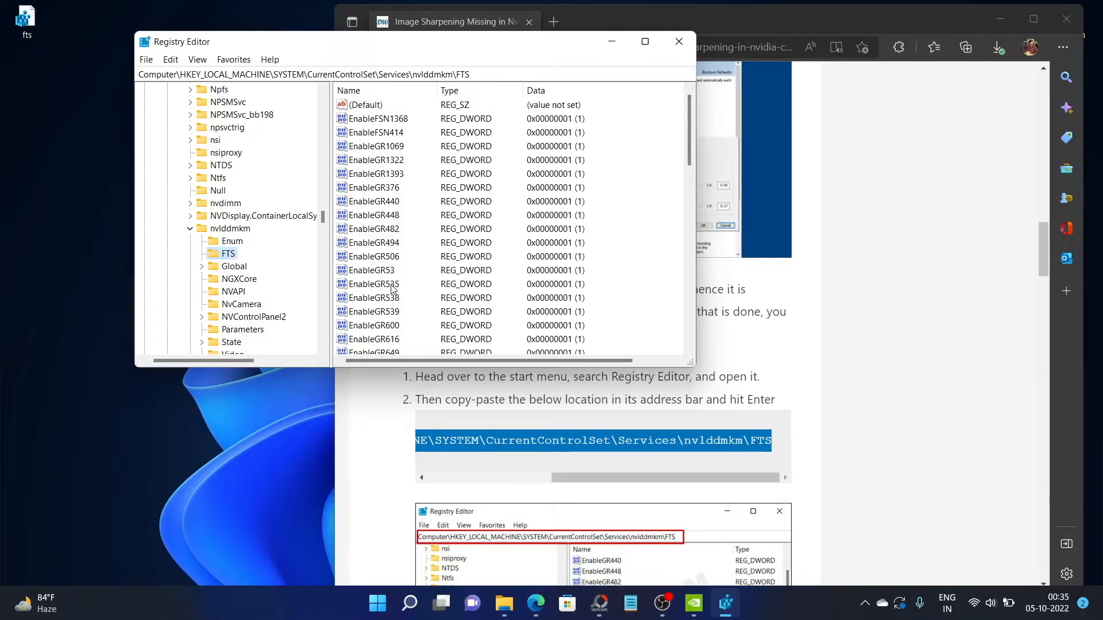
# - Set EnableGR535's value data to 0 and confirm, so it lists as 0x00000000 (0)
pyautogui.doubleClick(375, 283)
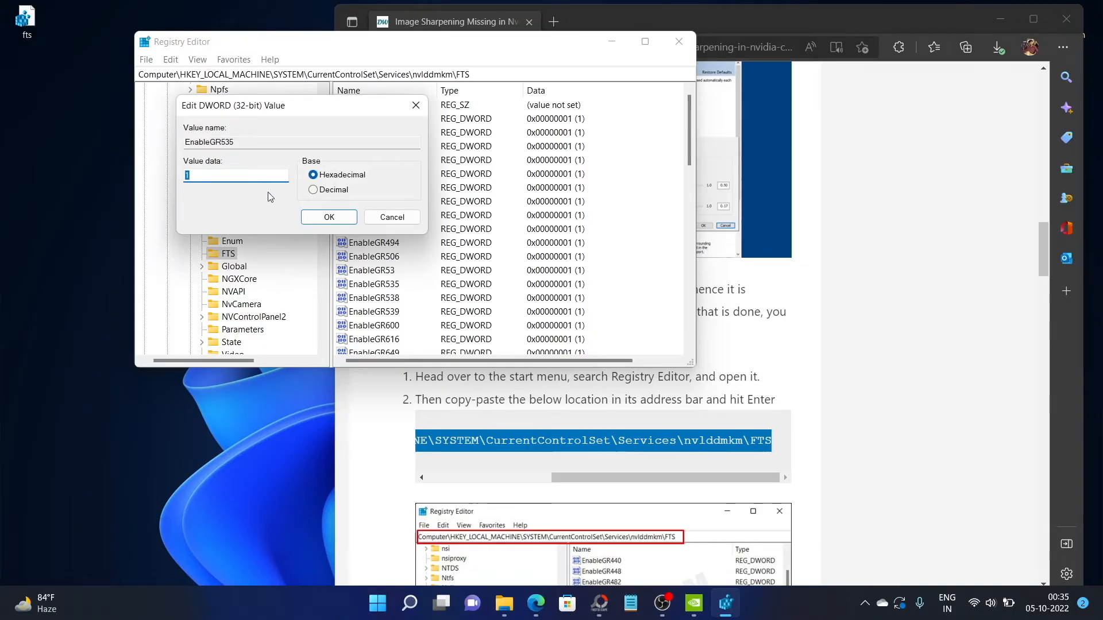
pyautogui.write('1')
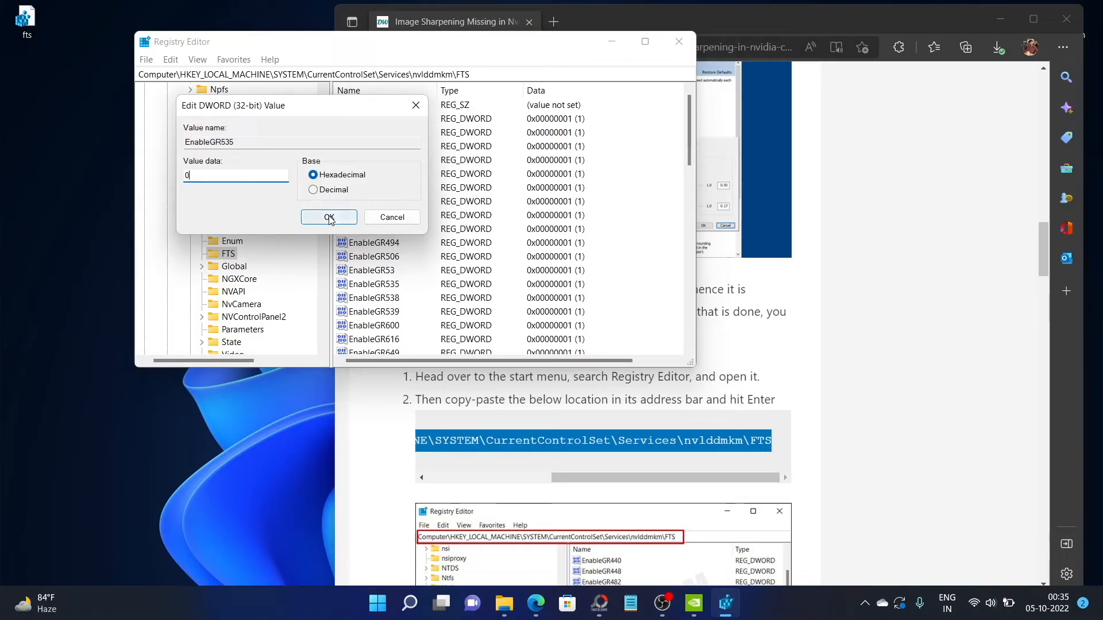
pyautogui.click(328, 217)
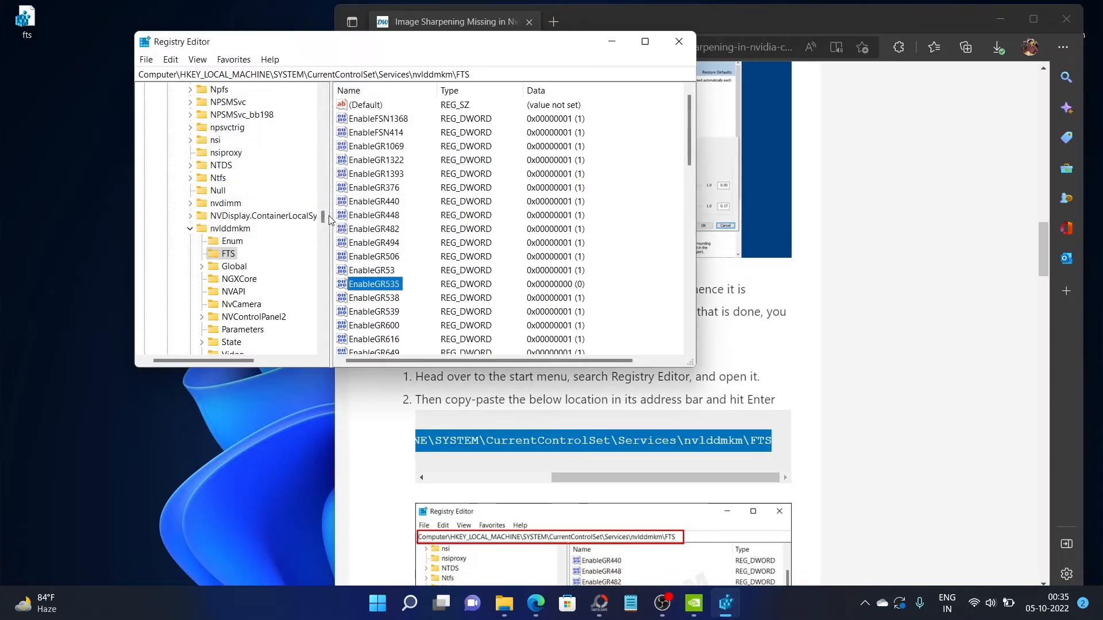